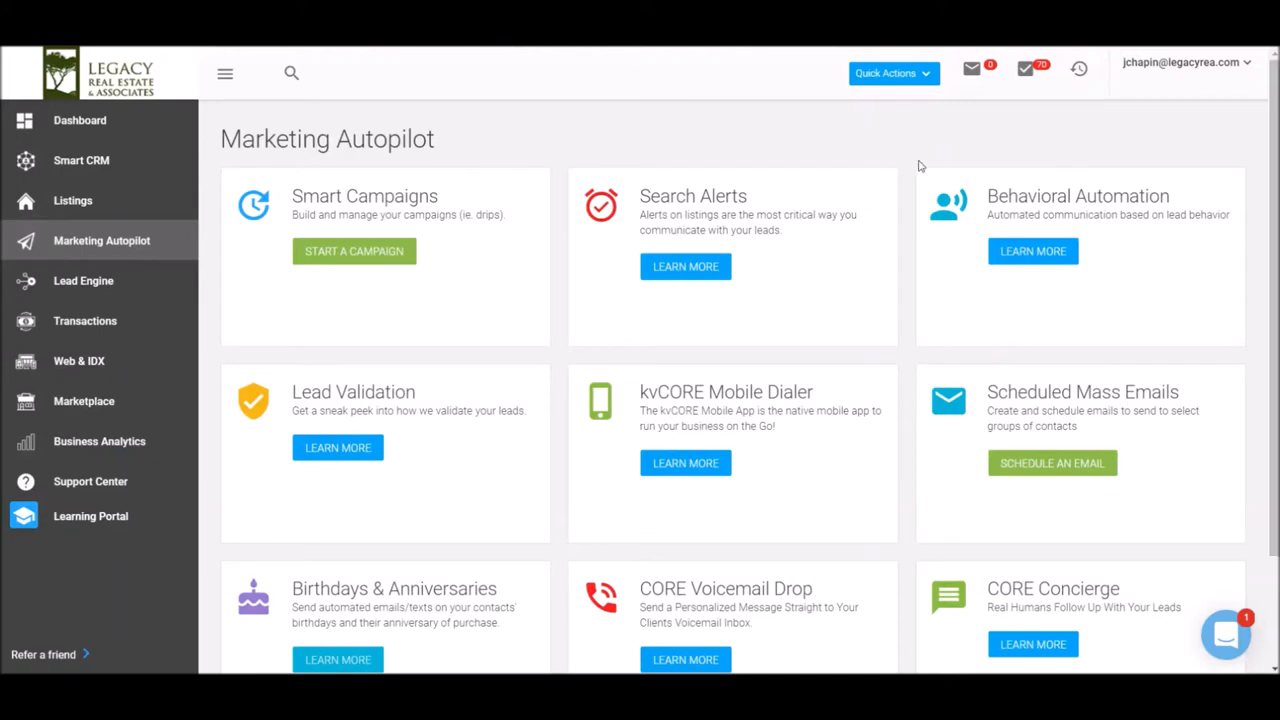
pyautogui.moveTo(100, 240)
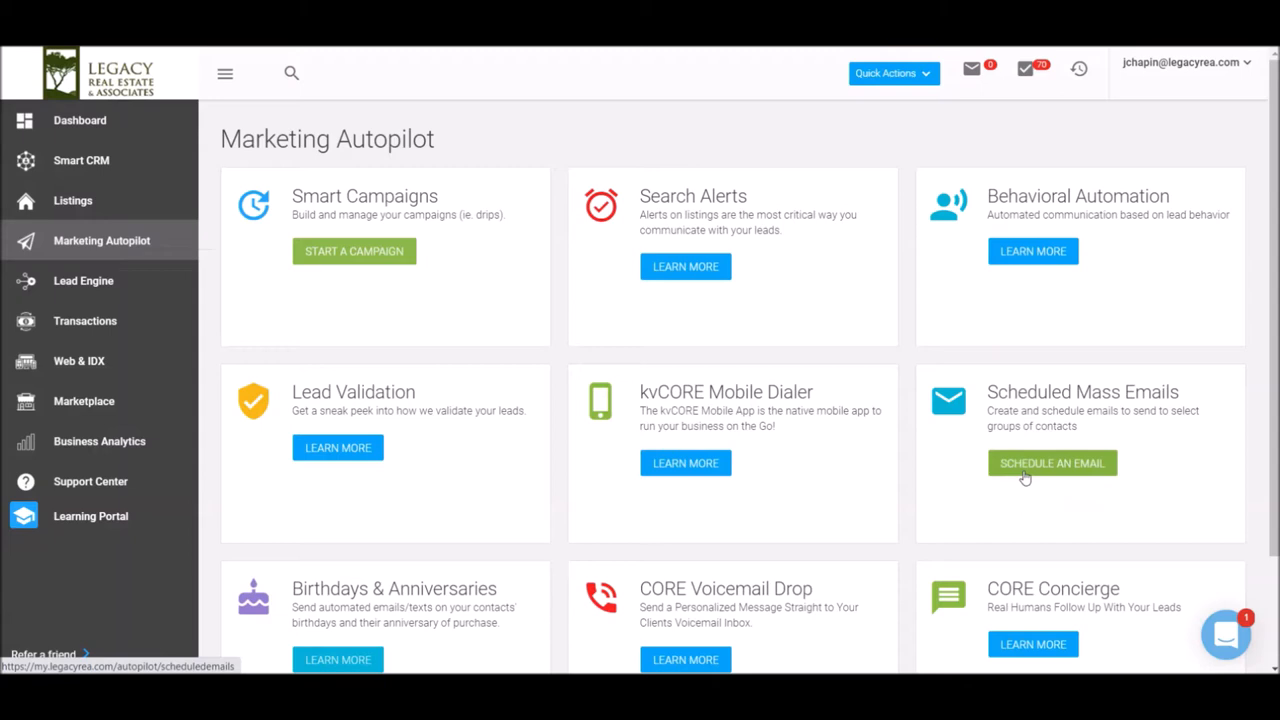
# Start a new mass email from the Scheduled Mass Emails page.
pyautogui.click(1052, 462)
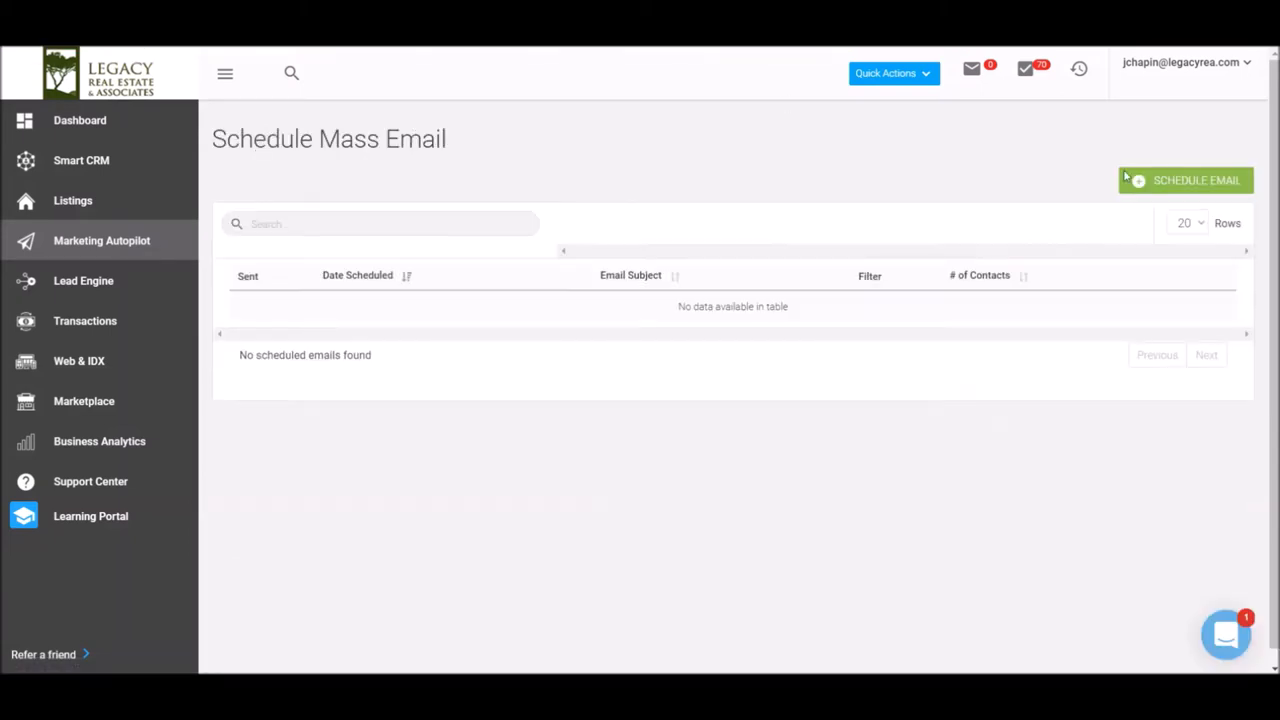
pyautogui.moveTo(976, 100)
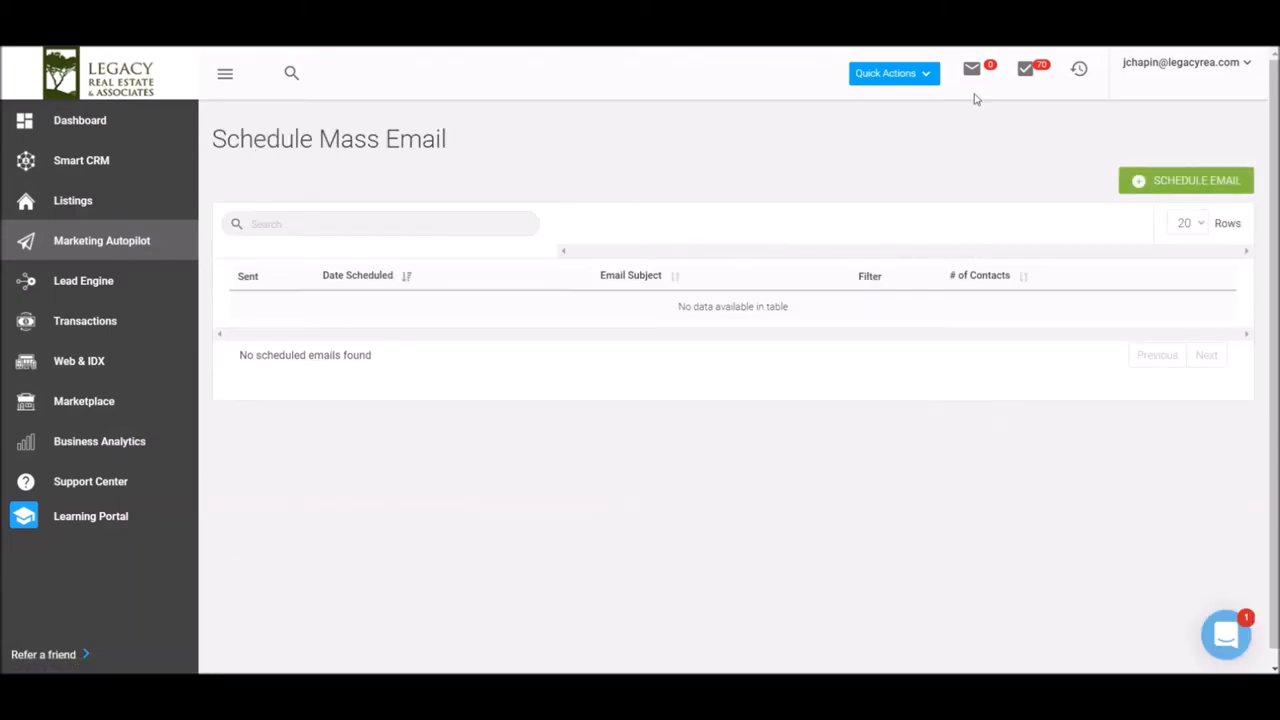
pyautogui.click(1184, 180)
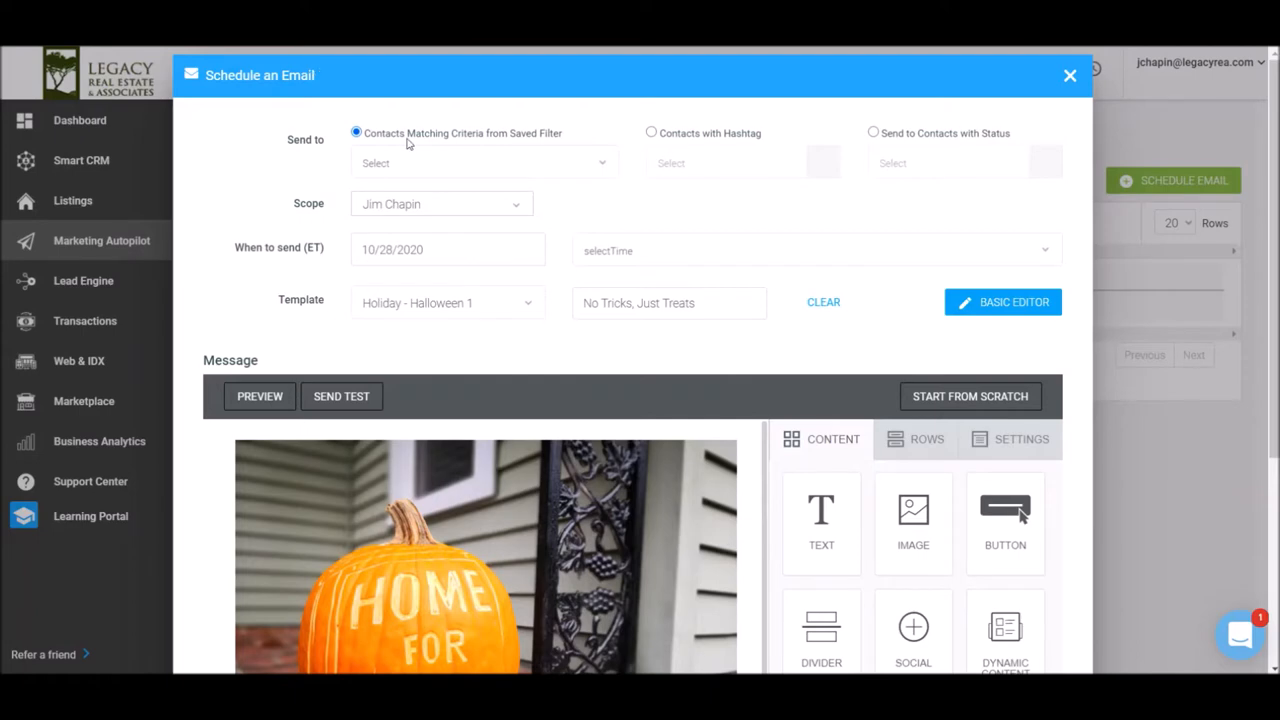
# Target contacts by status and apply the Holiday - Halloween 1 template.
pyautogui.click(484, 164)
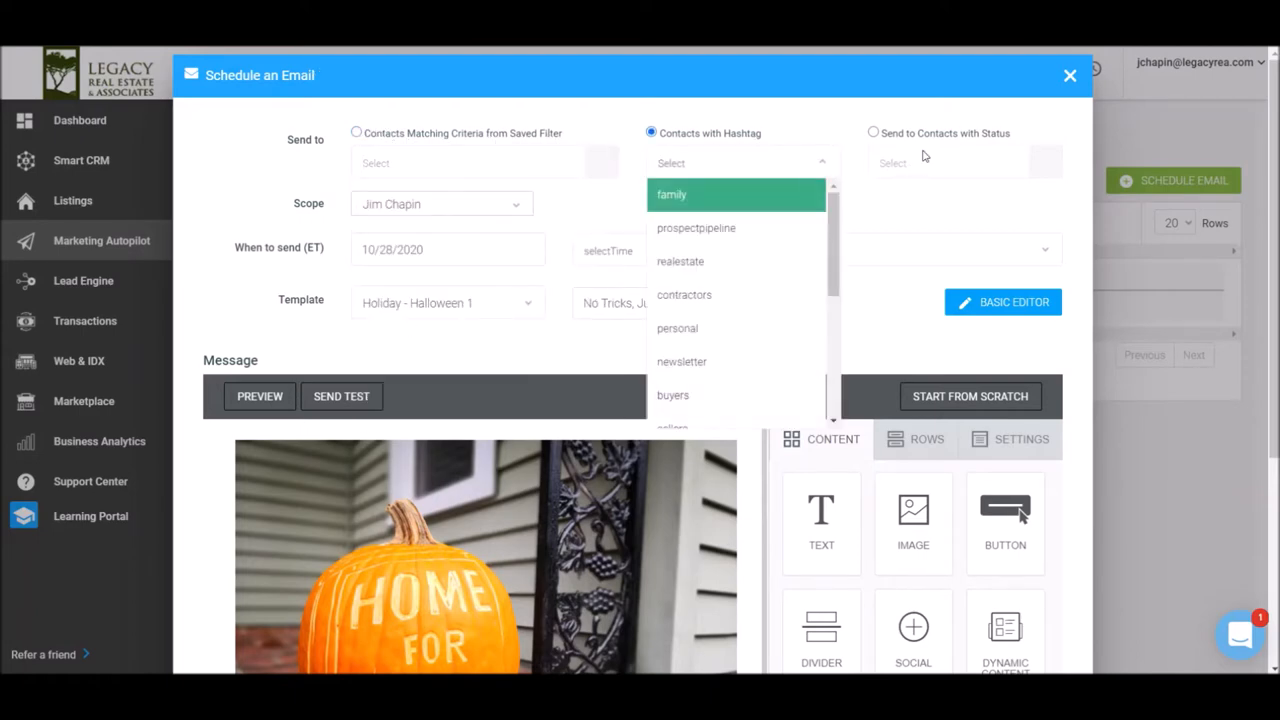
pyautogui.click(872, 132)
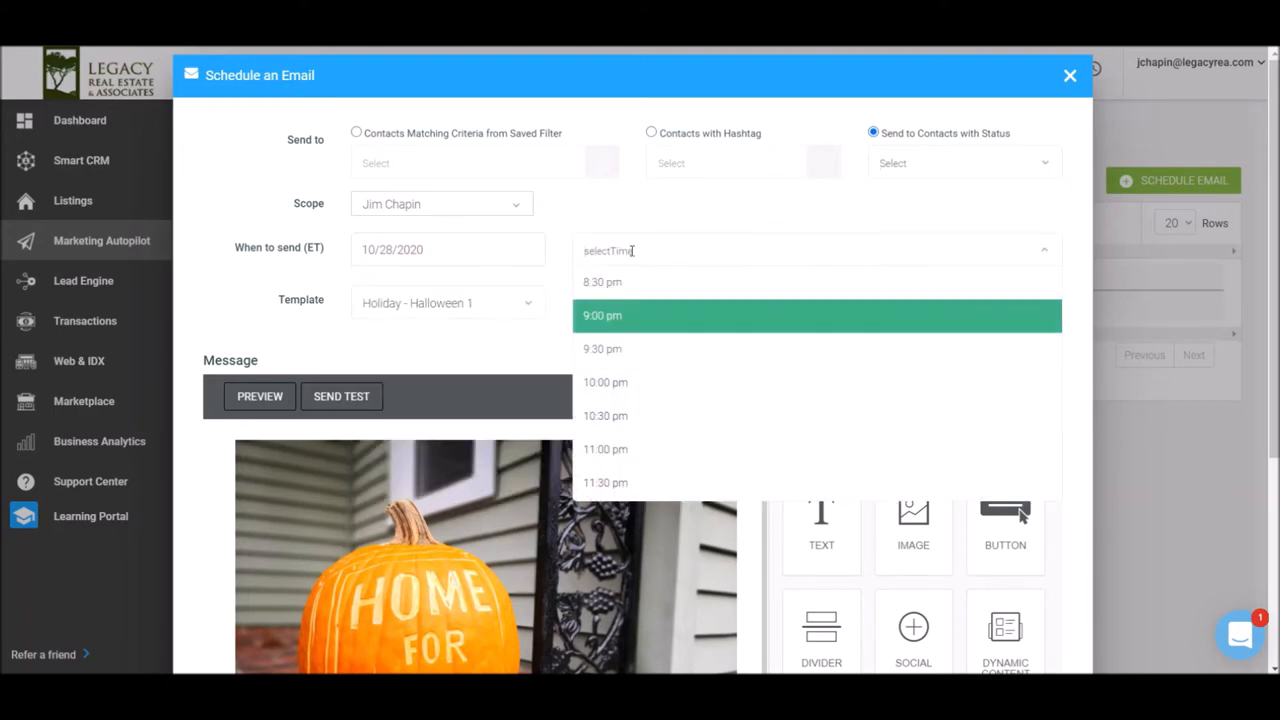
pyautogui.moveTo(630, 282)
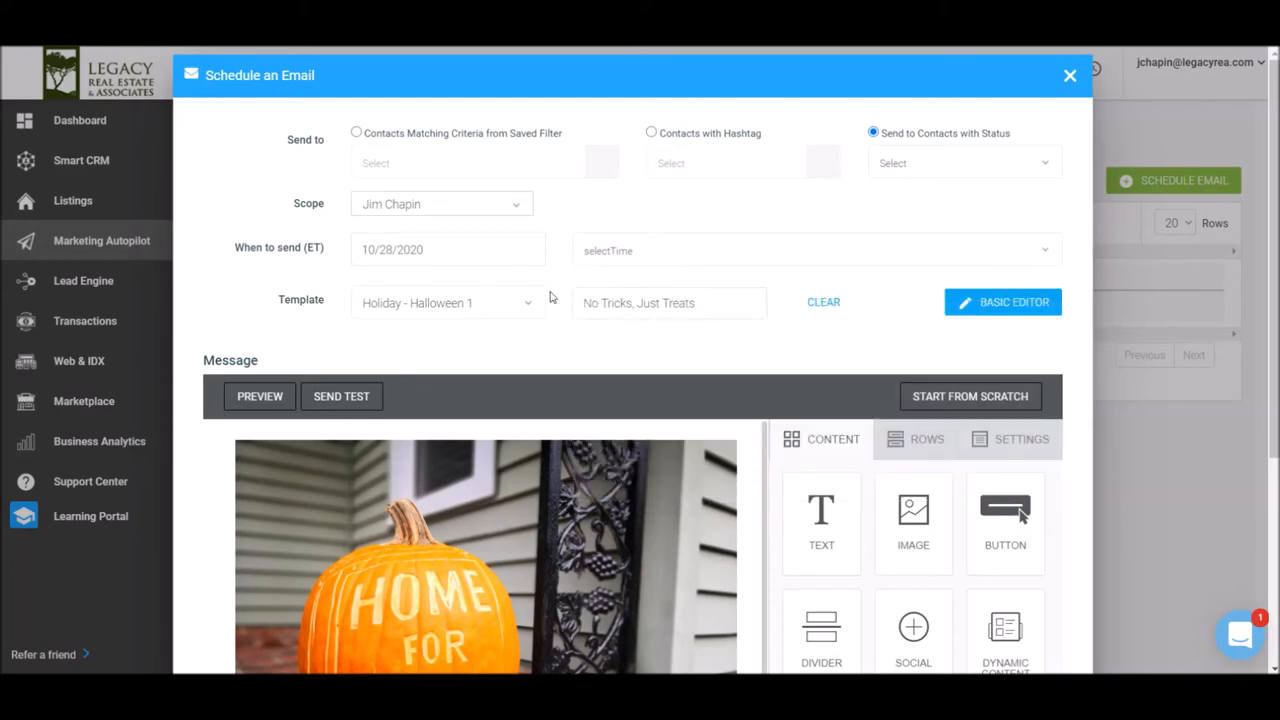
pyautogui.write('ha')
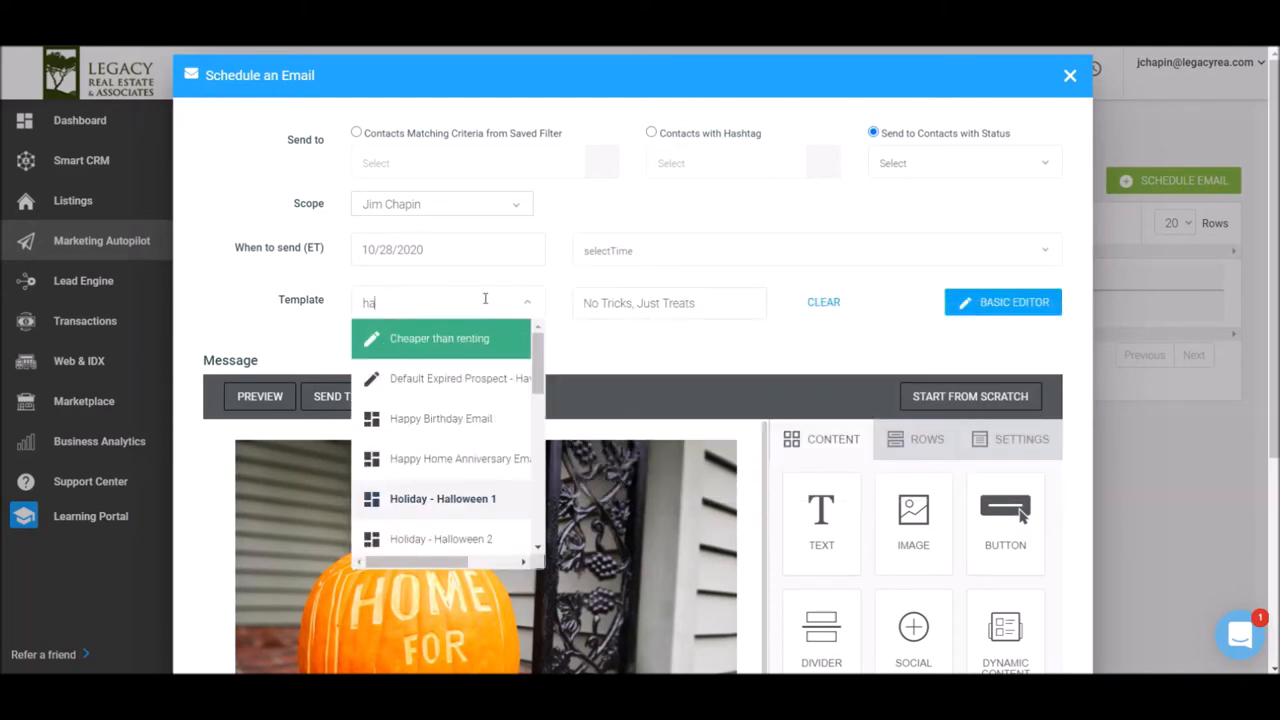
pyautogui.click(442, 498)
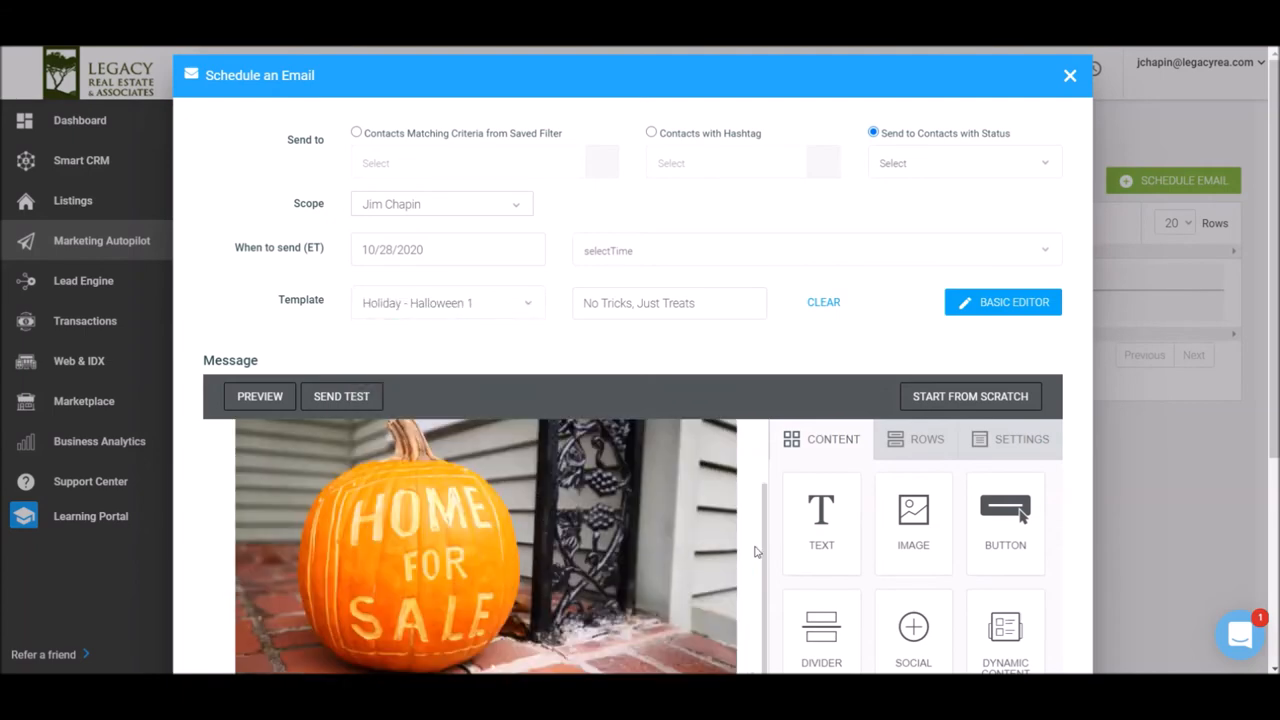
pyautogui.scroll(-3)
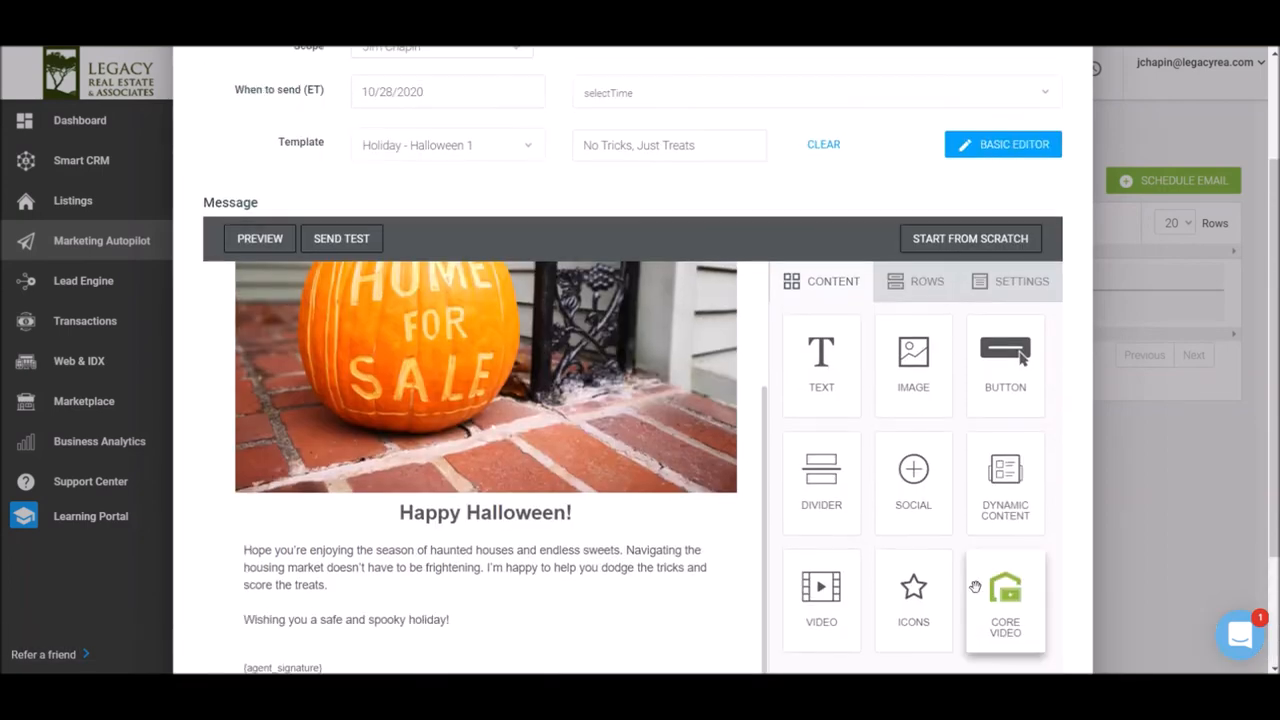
pyautogui.scroll(-3)
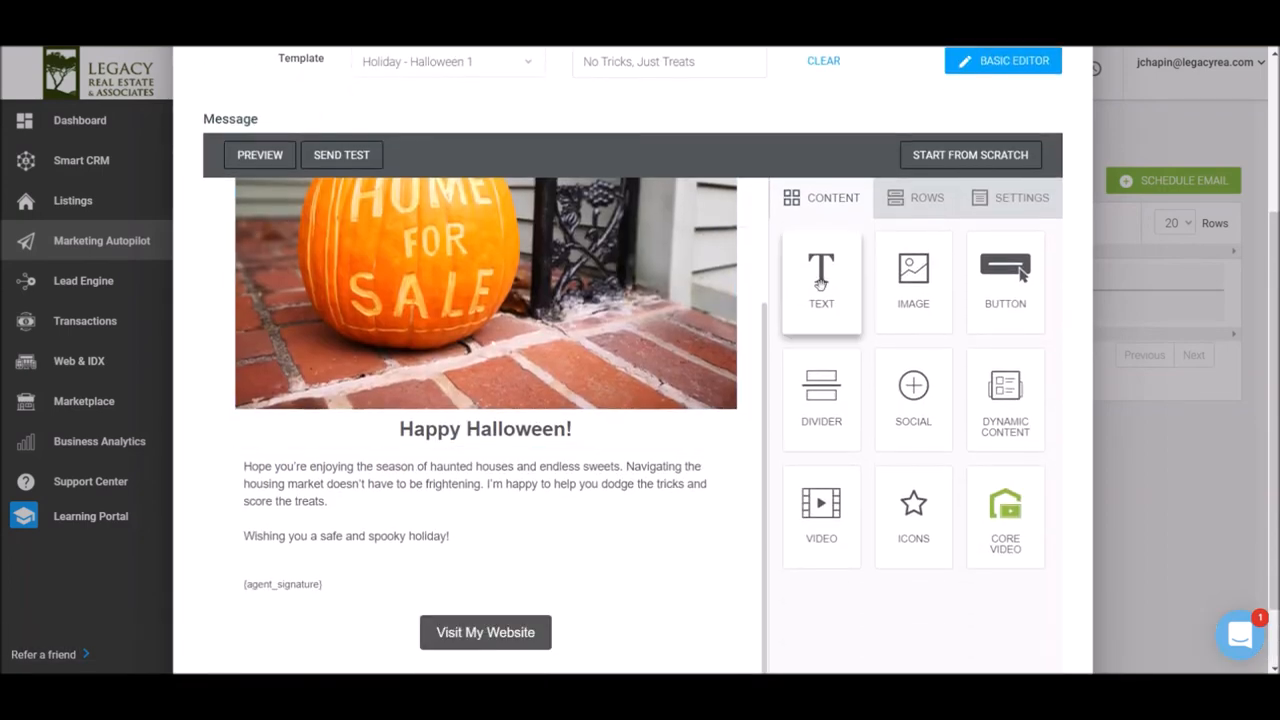
pyautogui.moveTo(920, 604)
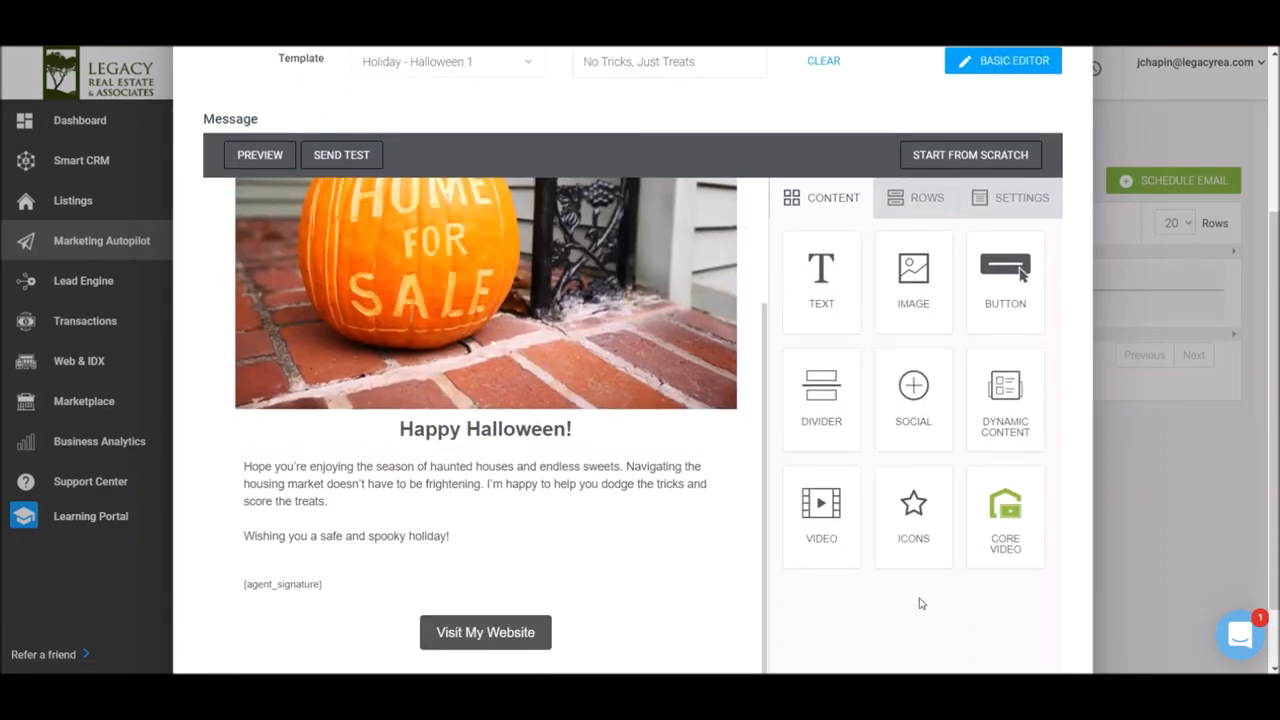